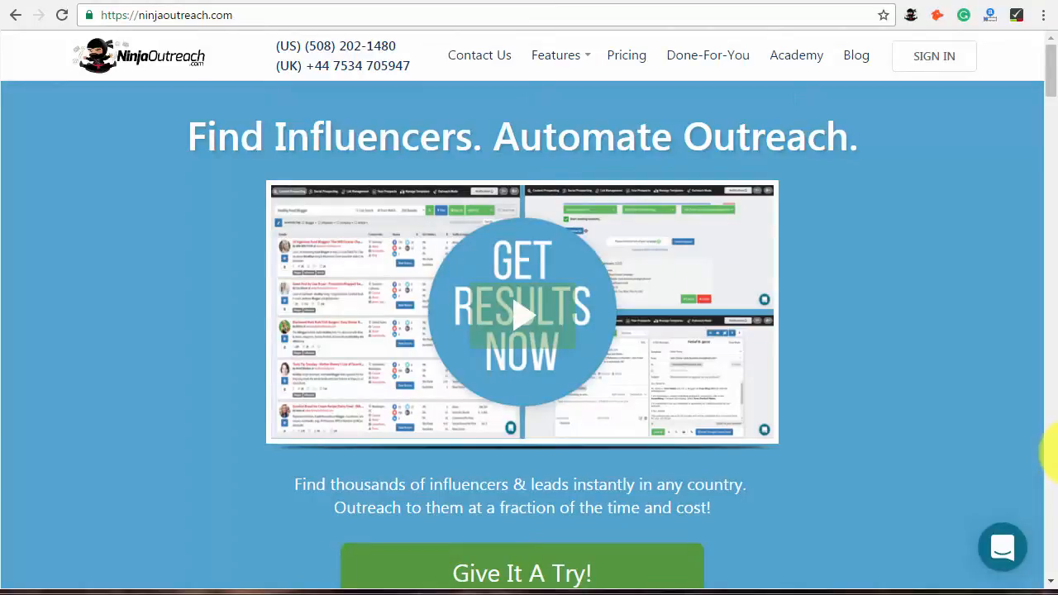
mouse_move(939, 405)
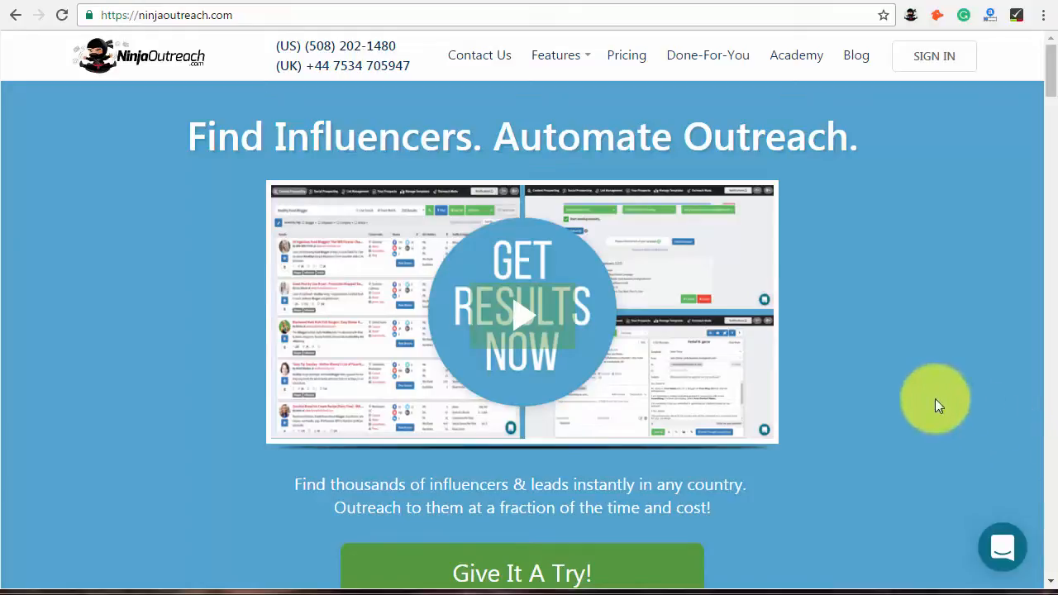
mouse_move(934, 56)
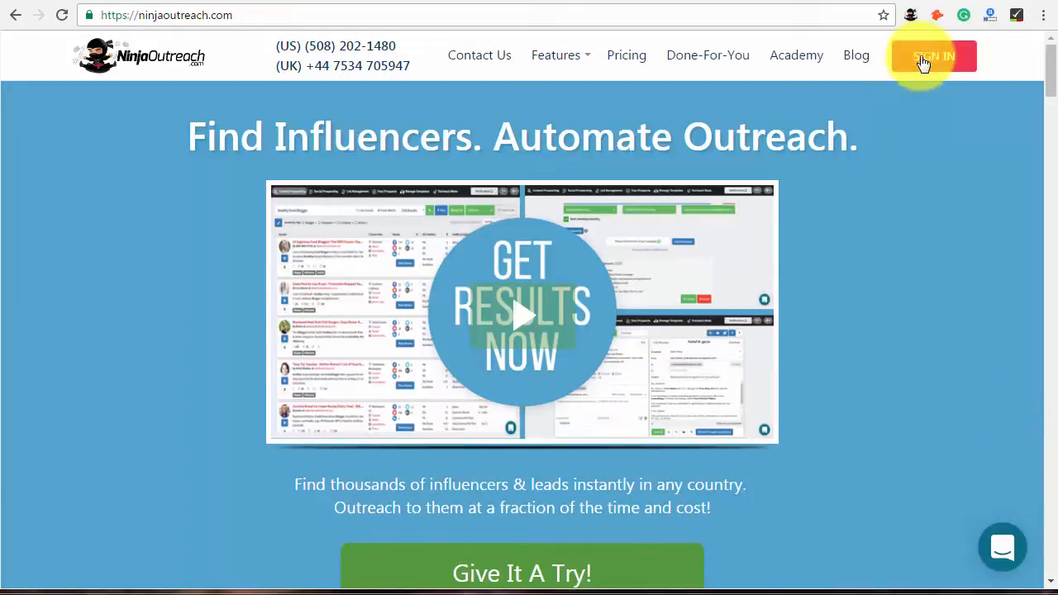
Sign in to the NinjaOutreach app from the homepage
click(932, 56)
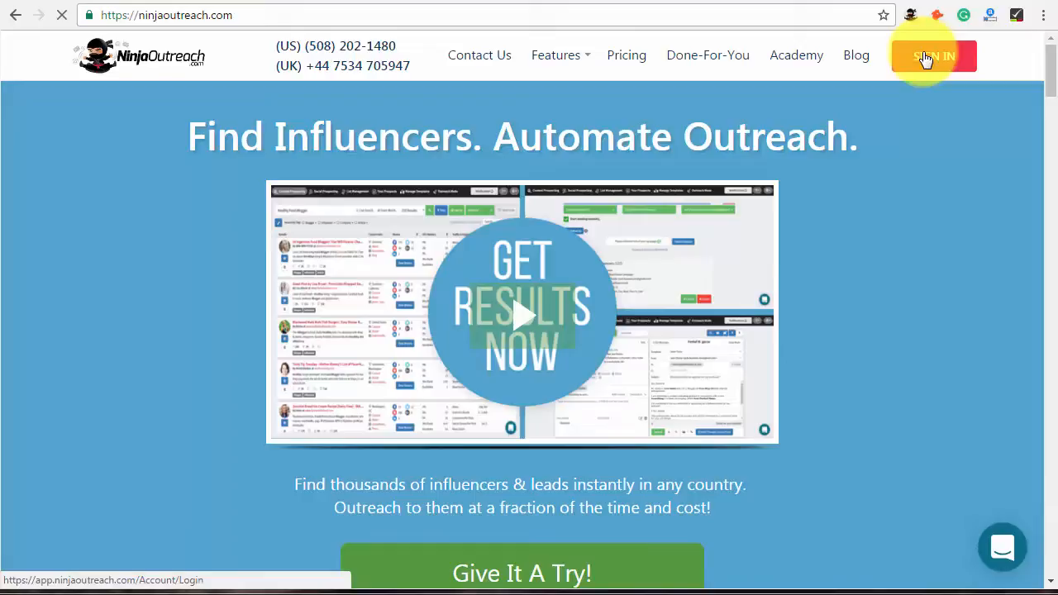
Run a Content Prospecting search for 'Tech' to list matching influencers
click(933, 56)
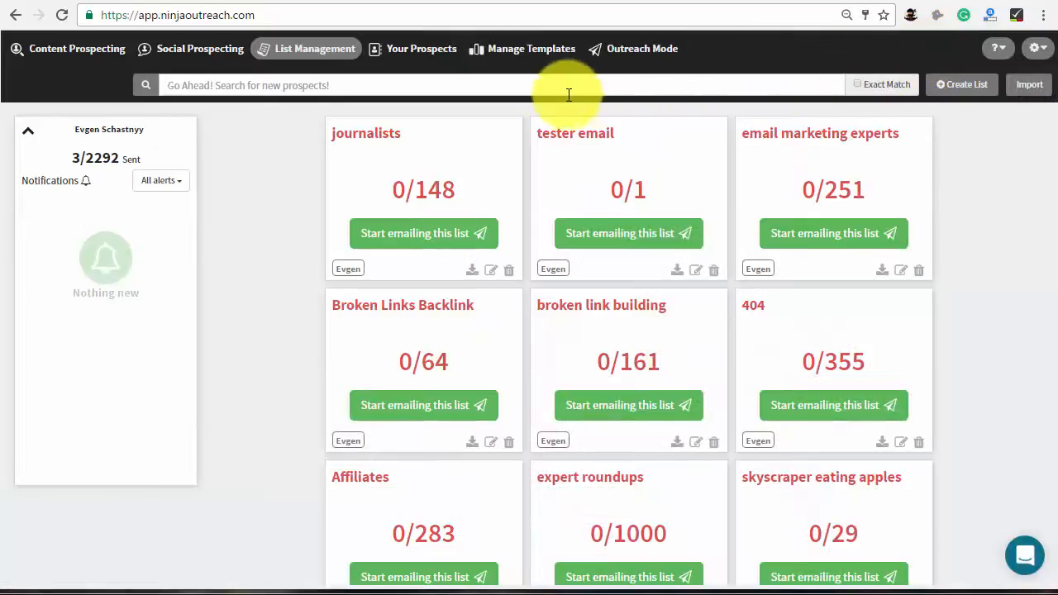
mouse_move(76, 49)
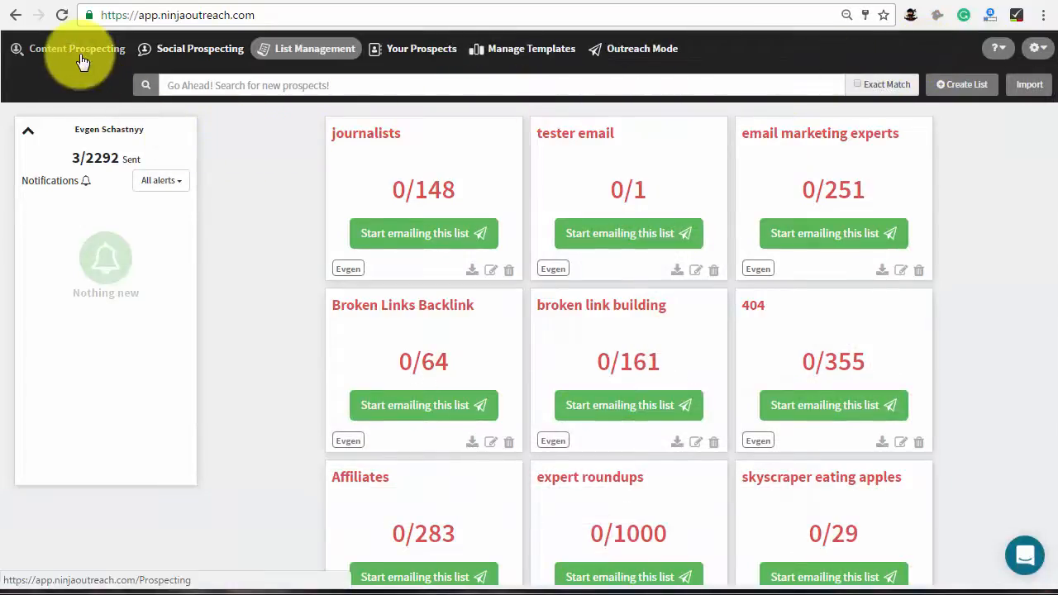
click(76, 48)
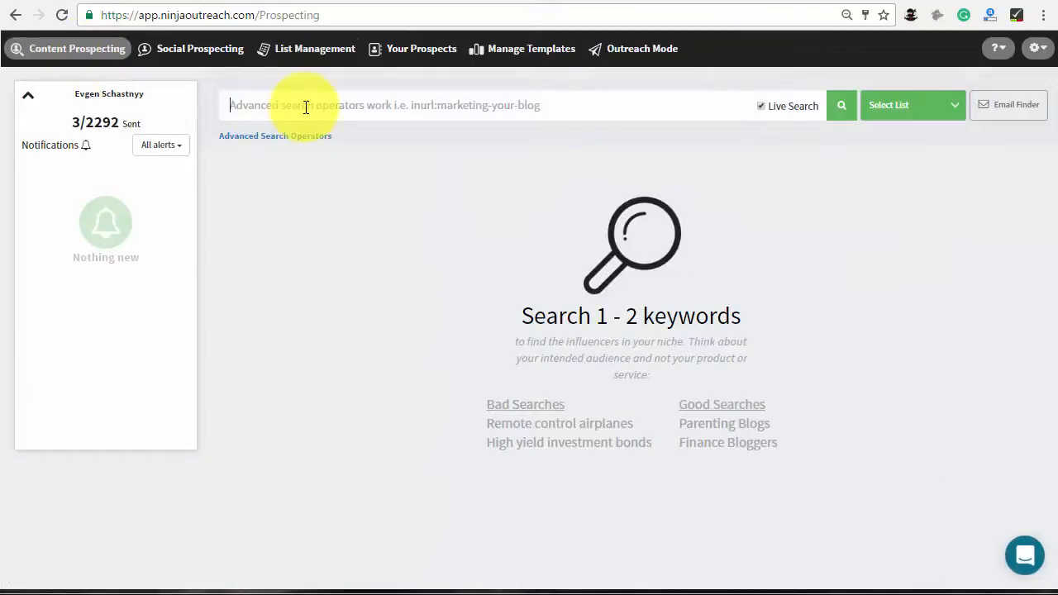
text(Tech)
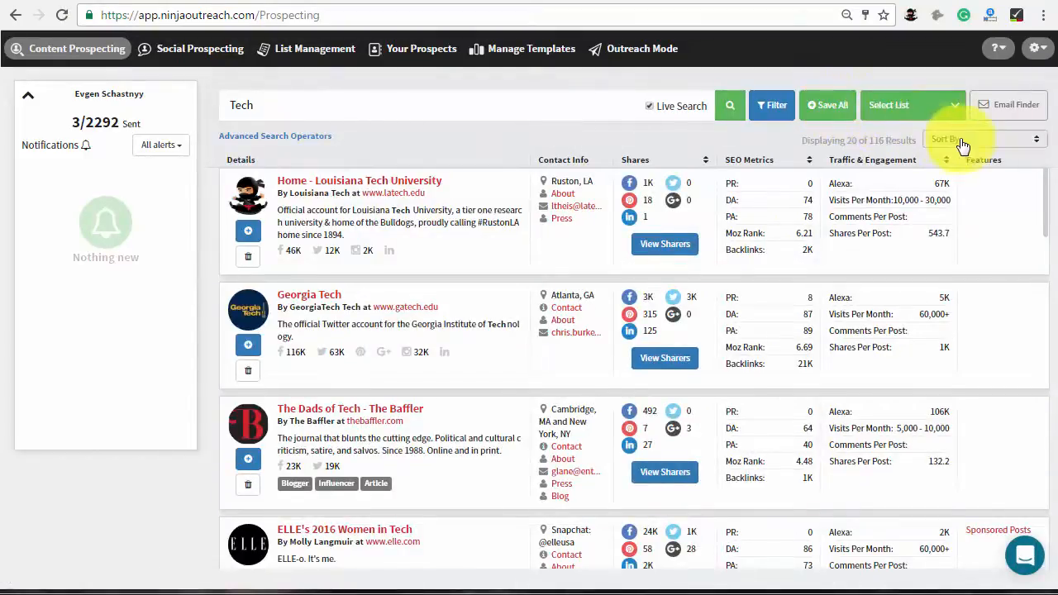
Sort the Tech results by Back Links
click(984, 139)
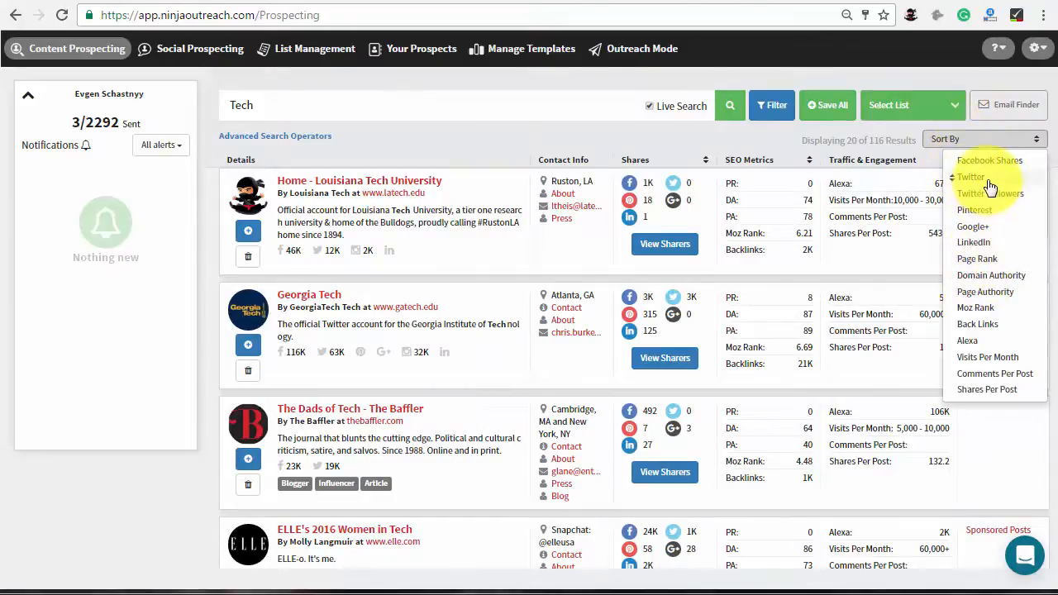
mouse_move(995, 251)
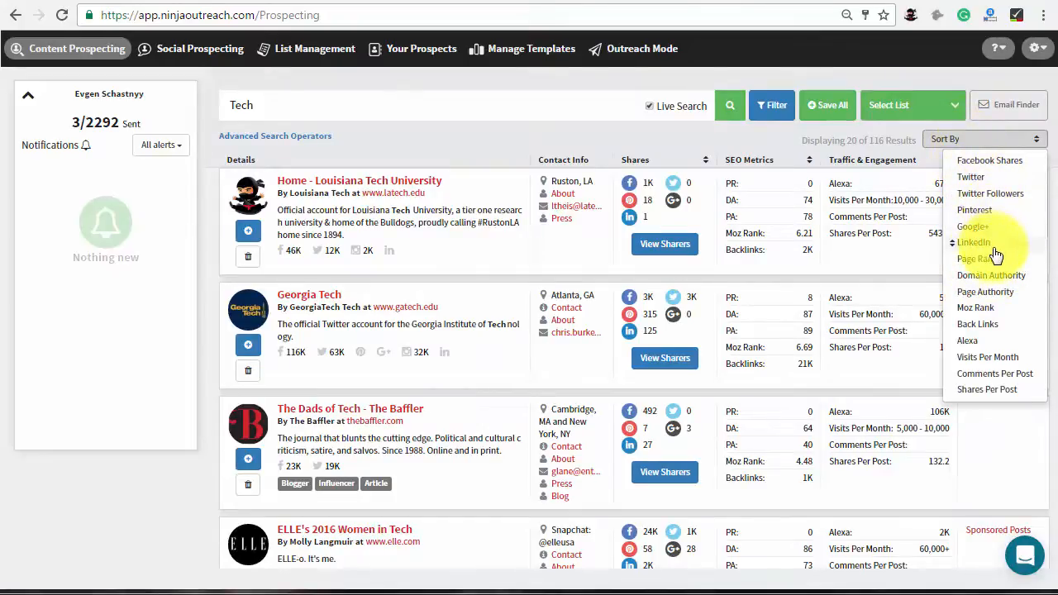
mouse_move(995, 318)
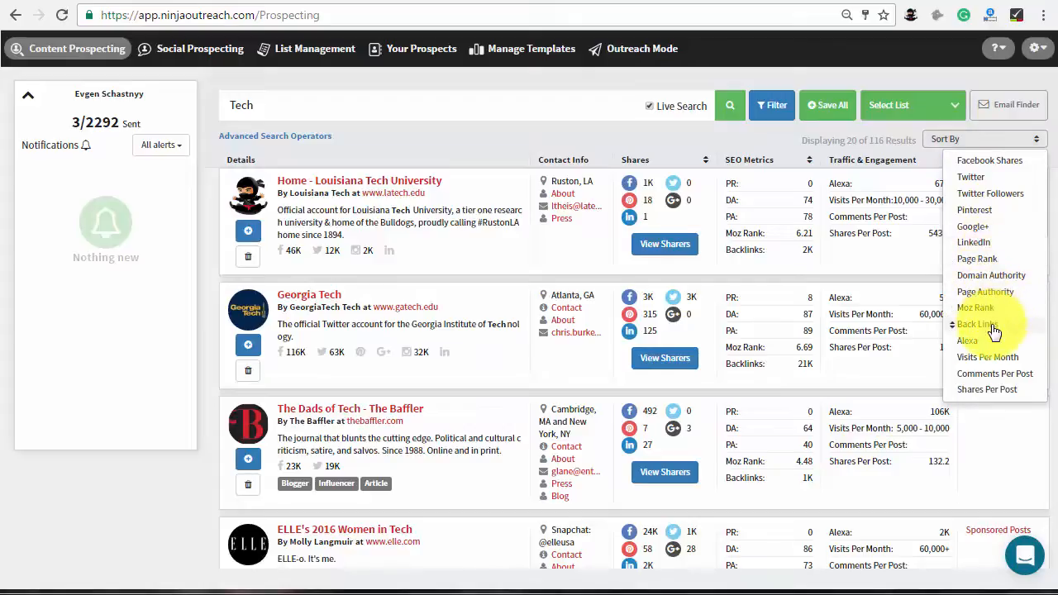
click(977, 324)
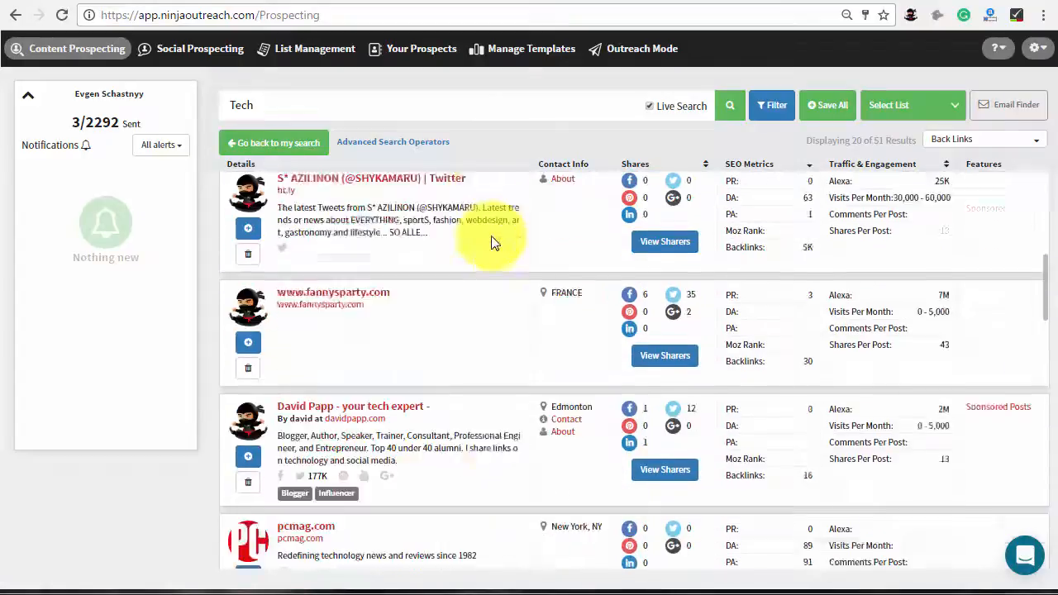
Save all 51 prospects to a new list named 'shared Tech Article'
click(826, 105)
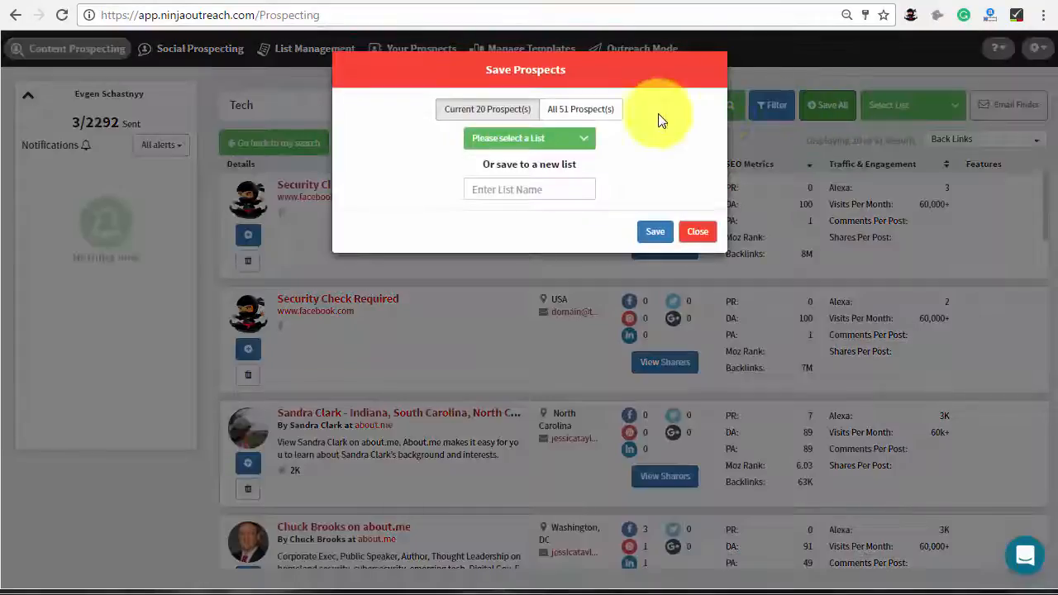
click(529, 189)
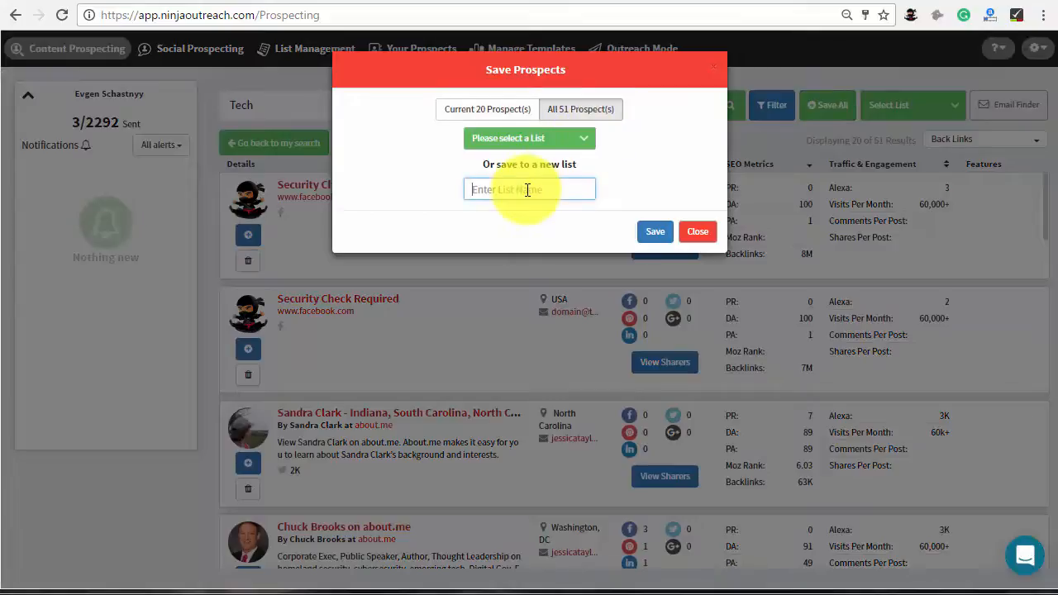
text(shared Tech)
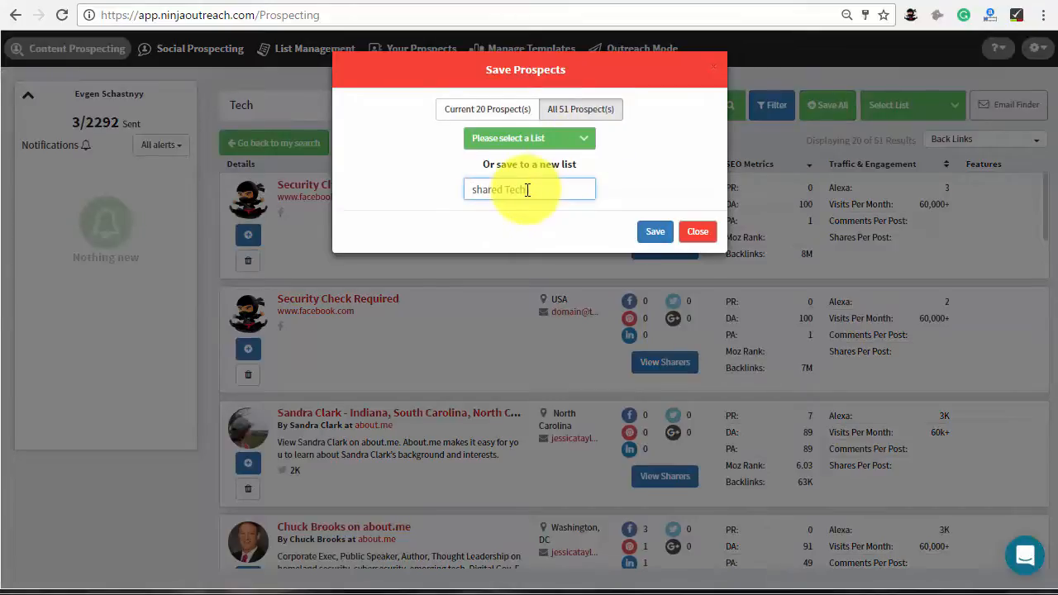
text(Article)
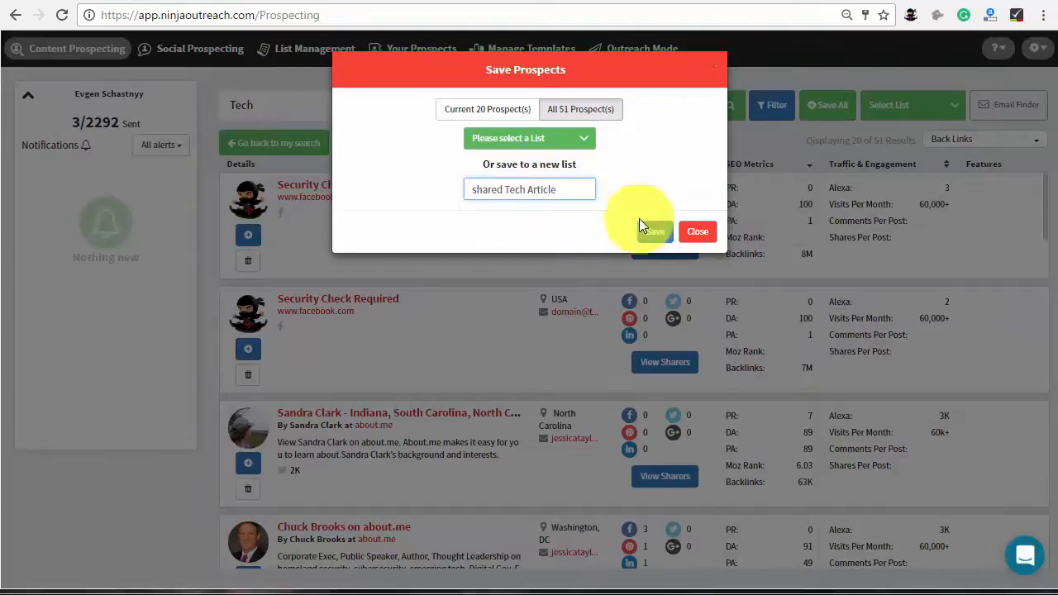
click(648, 232)
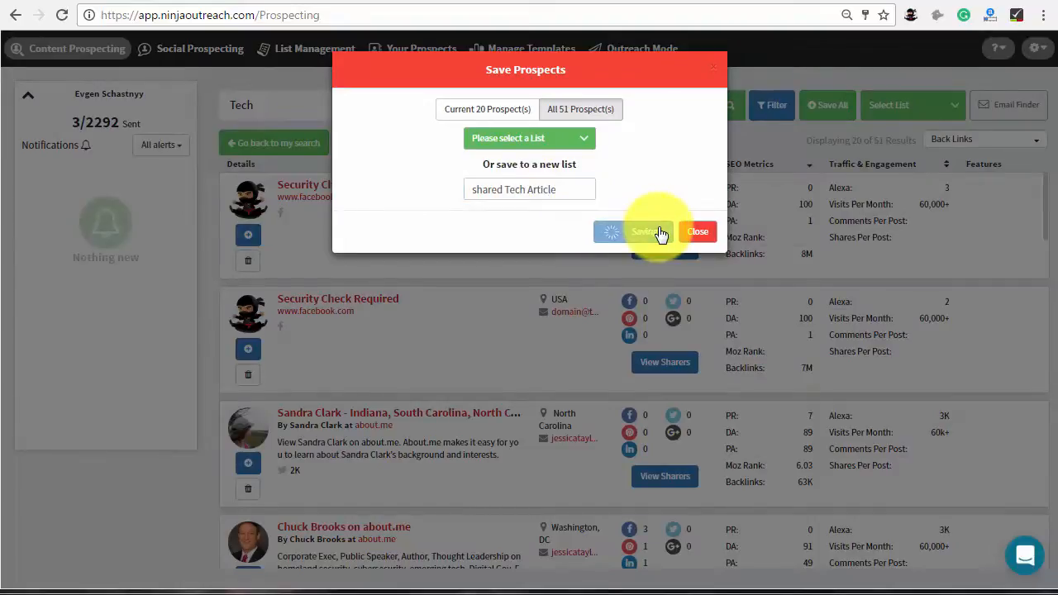